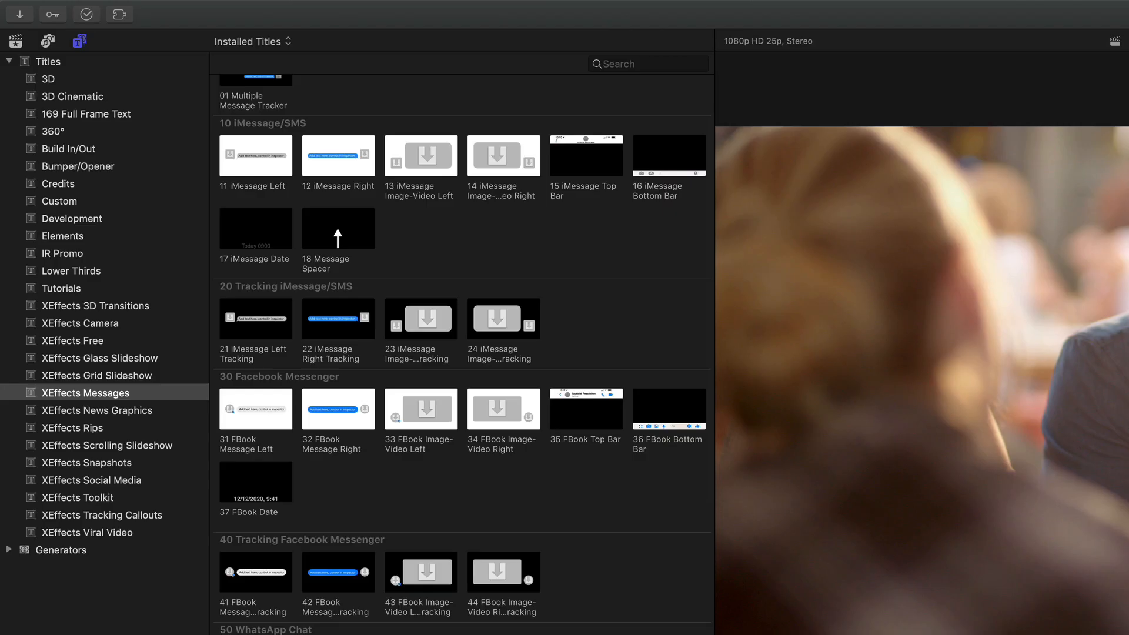
{"action": "mouse_move", "coordinate": [171, 437]}
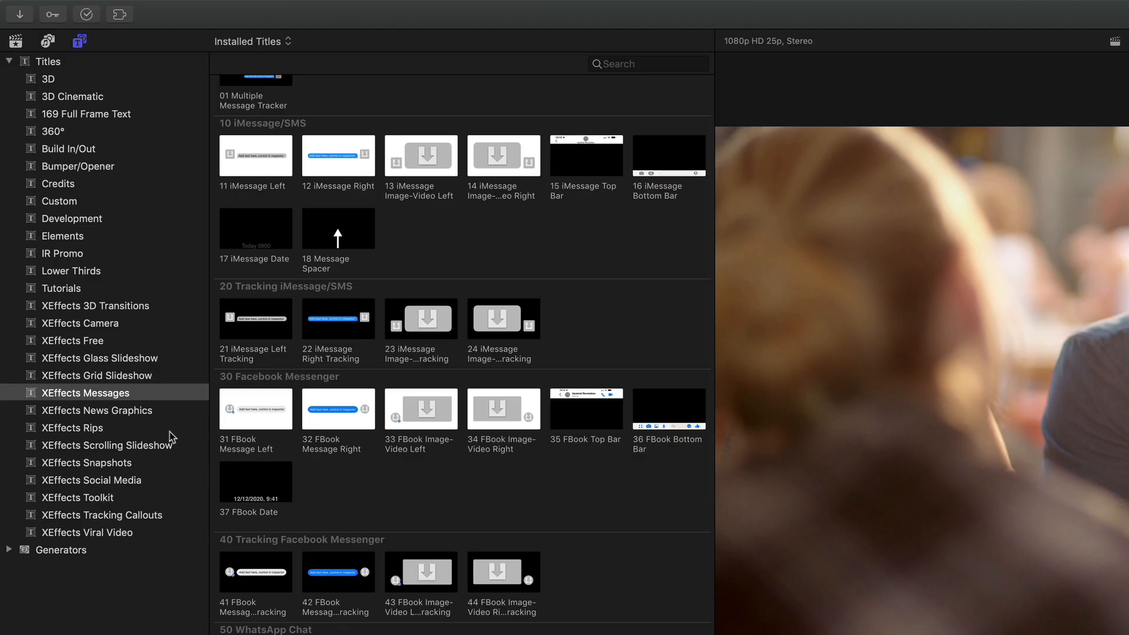
Place the 21 iMessage Left Tracking title from the browser onto the café clip in the timeline.
{"action": "scroll", "scroll_direction": "down", "scroll_amount": 3}
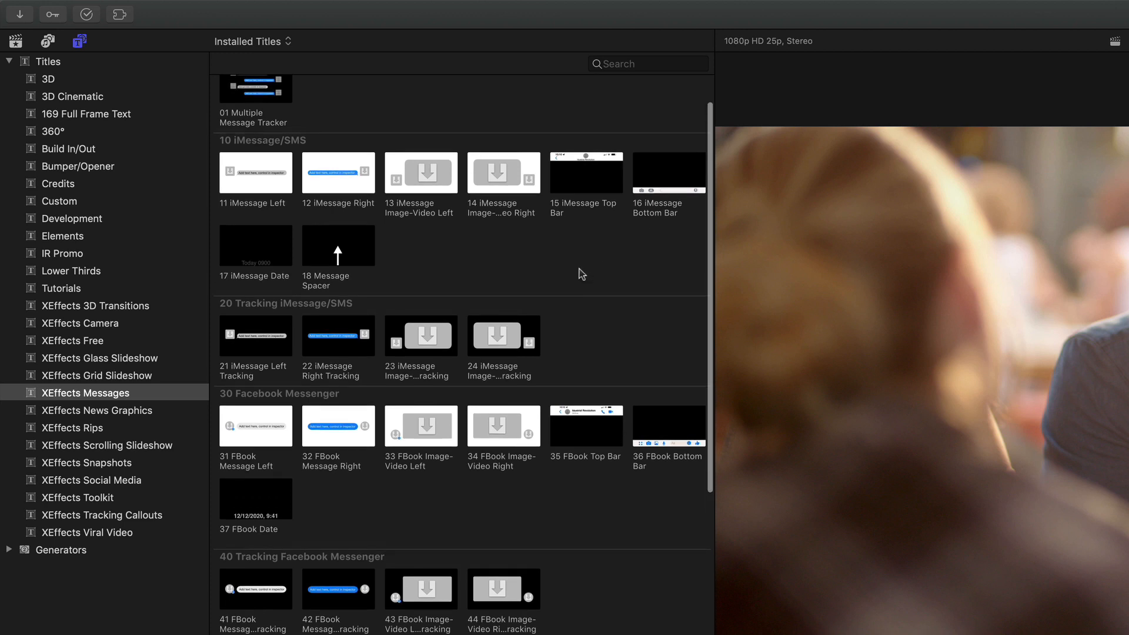
{"action": "scroll", "scroll_direction": "down", "scroll_amount": 3}
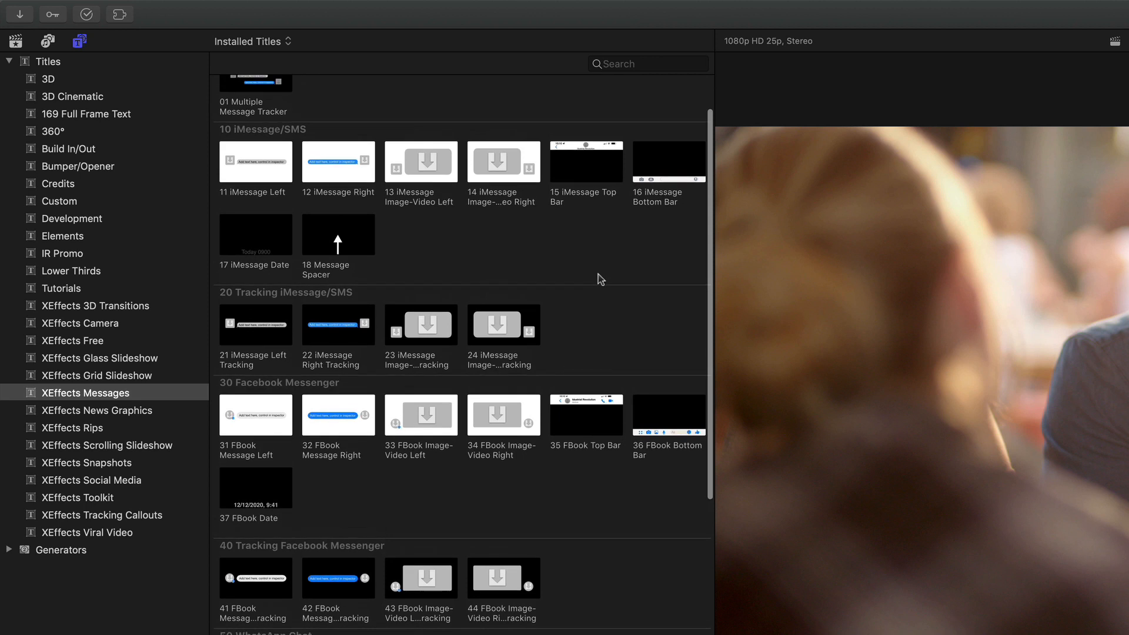
{"action": "scroll", "scroll_direction": "down", "scroll_amount": 3}
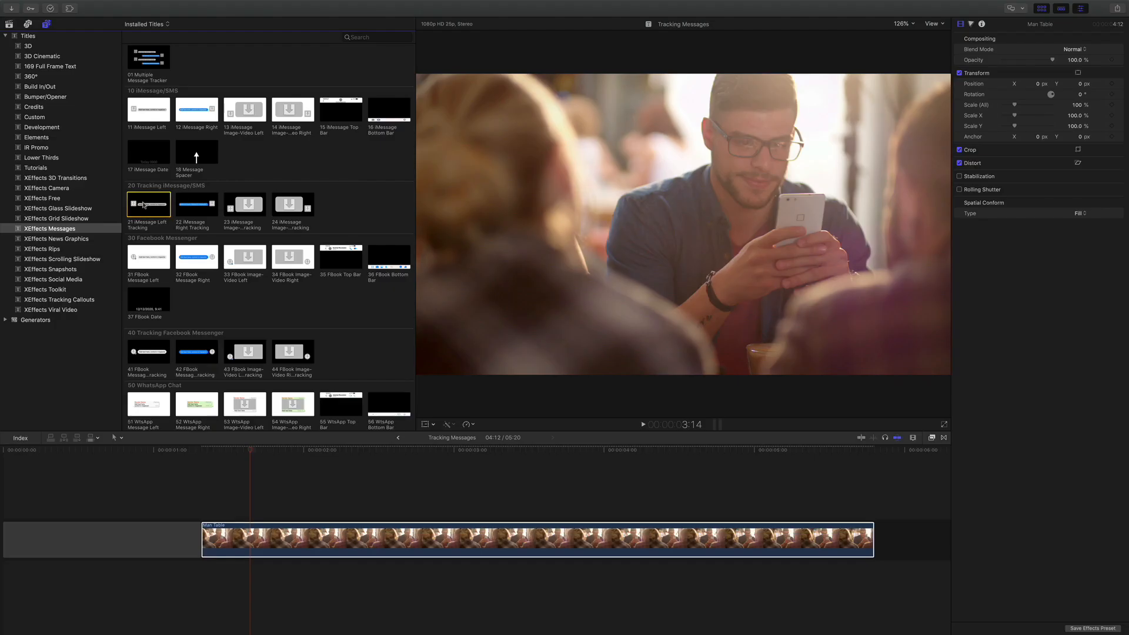
{"action": "double_click", "coordinate": [148, 204]}
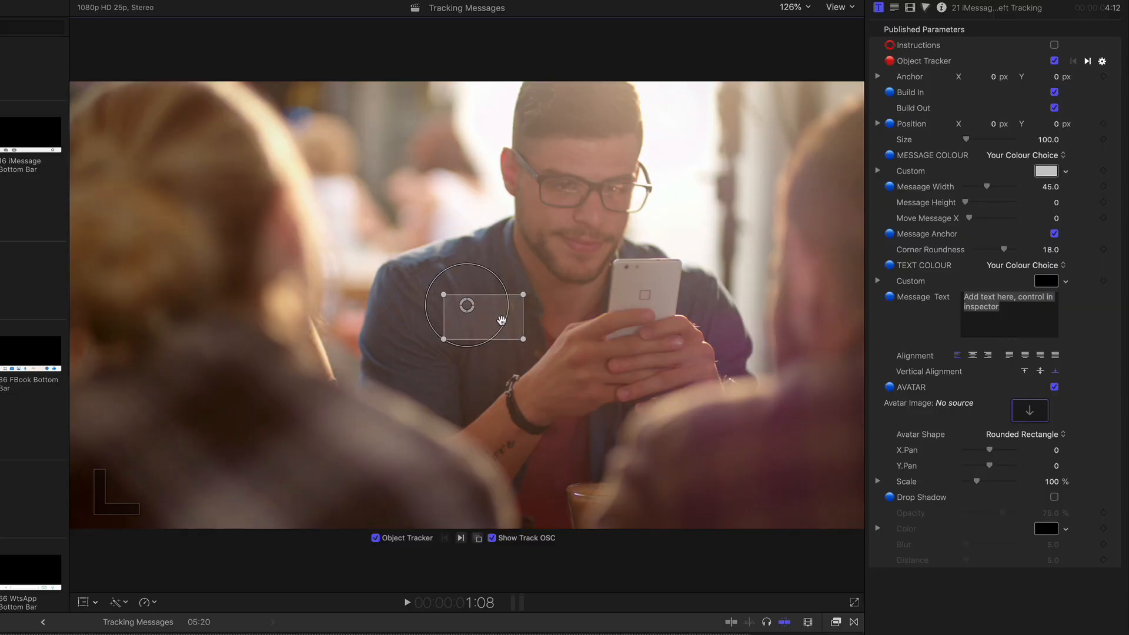
Position the tracker box on the man's phone and run Track Forward to analyse its movement.
{"action": "left_click_drag", "start_coordinate": [477, 304], "coordinate": [654, 285]}
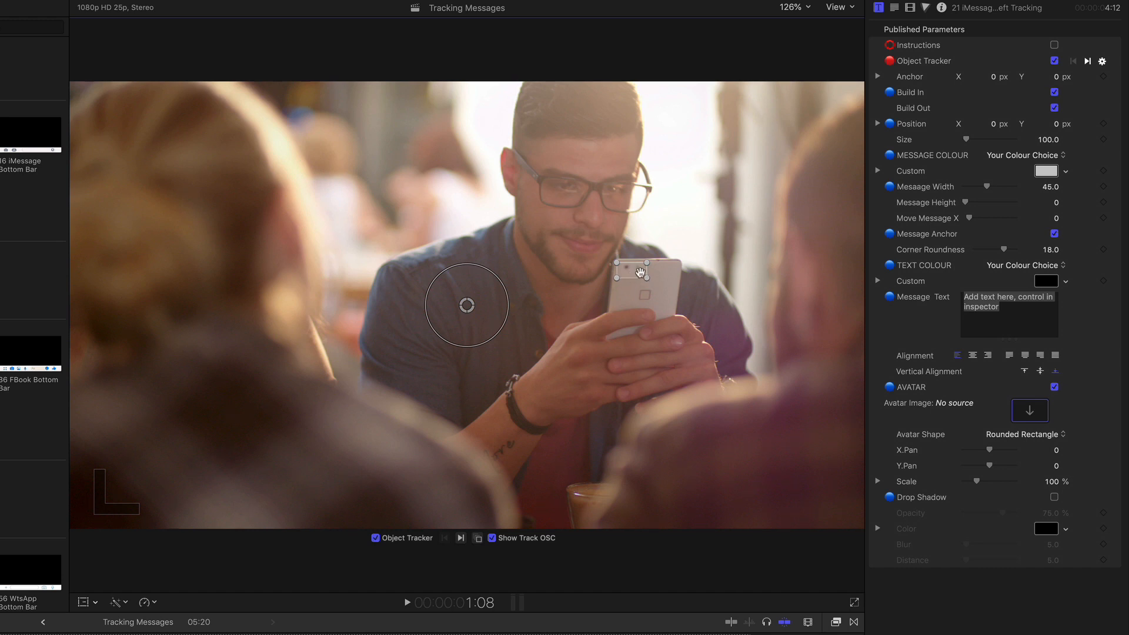
{"action": "mouse_move", "coordinate": [459, 537]}
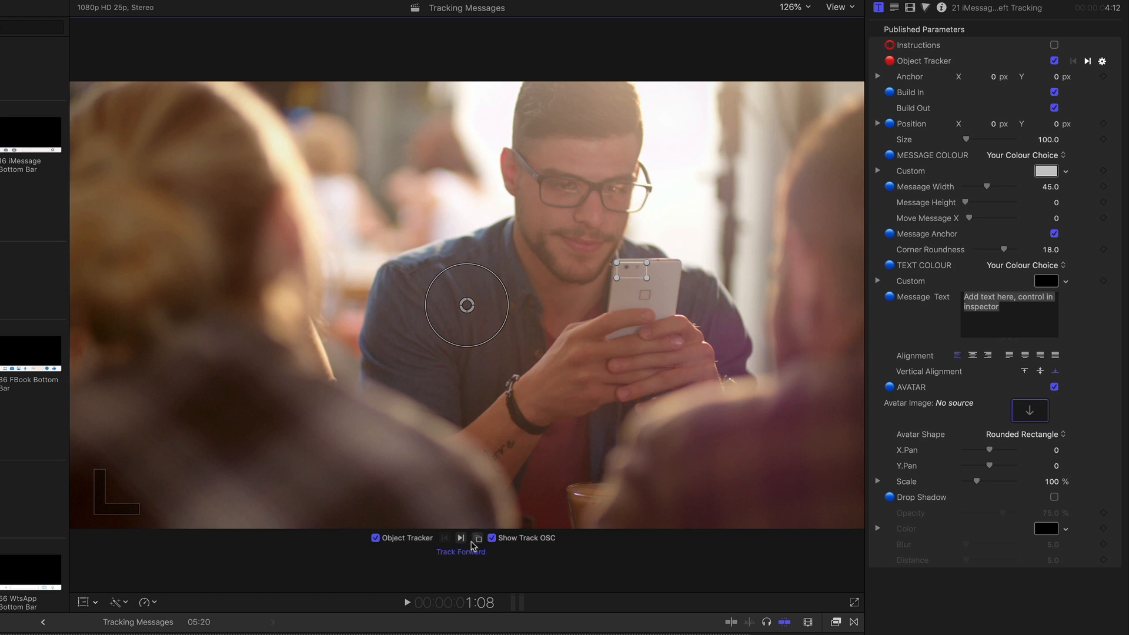
{"action": "left_click", "coordinate": [477, 538]}
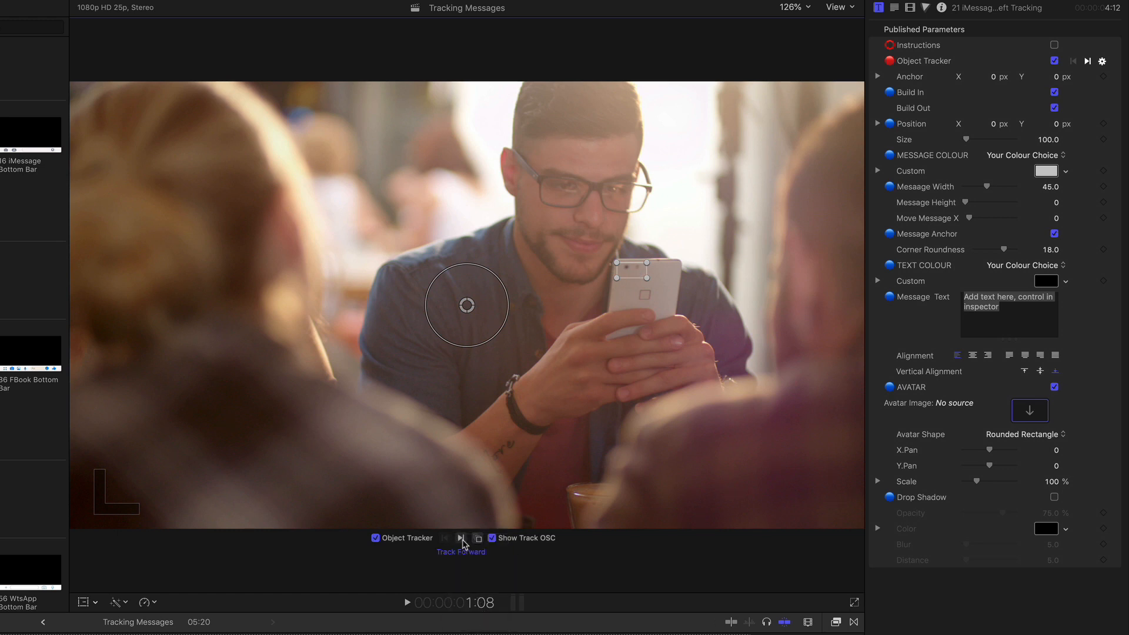
{"action": "left_click", "coordinate": [461, 537]}
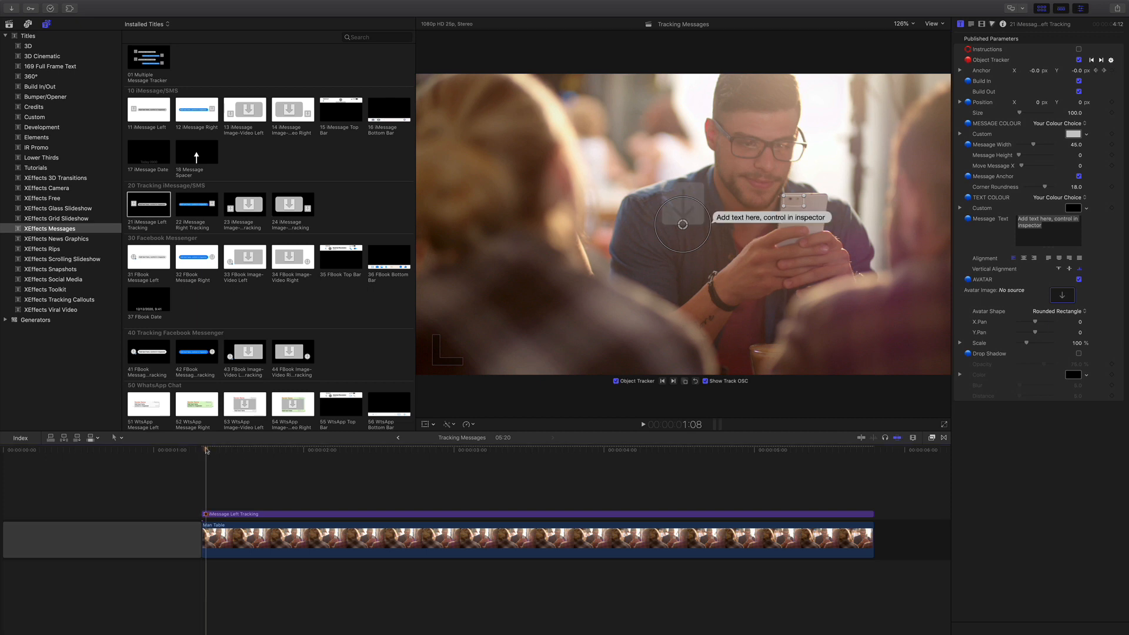
Play the tracked title to check the placeholder bubble following the phone.
{"action": "left_click", "coordinate": [642, 425]}
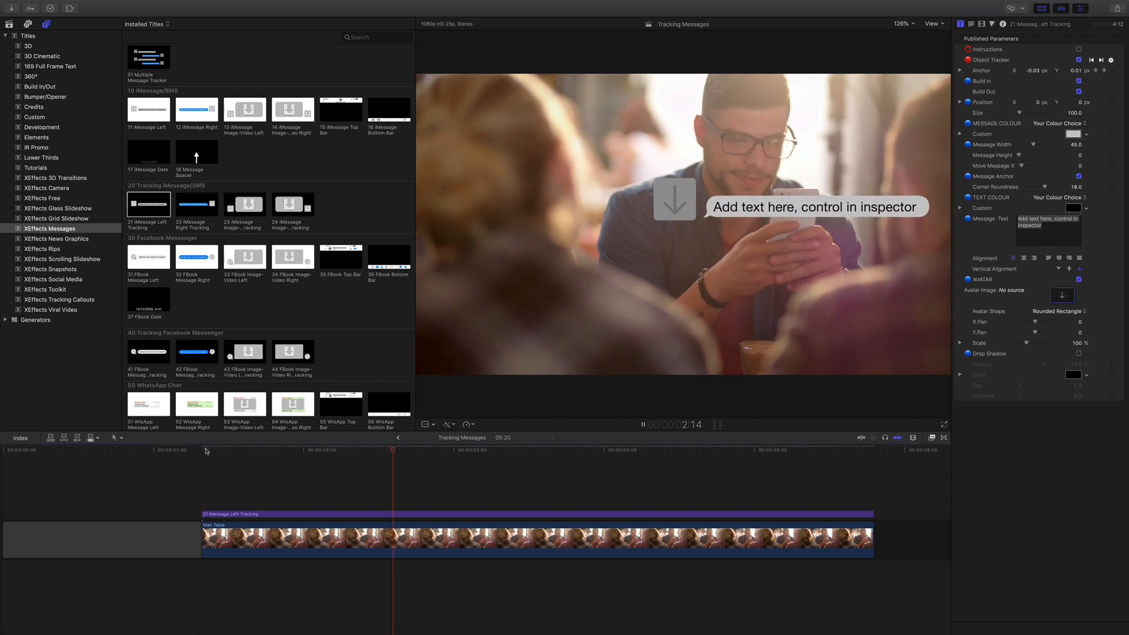
{"action": "left_click", "coordinate": [690, 448]}
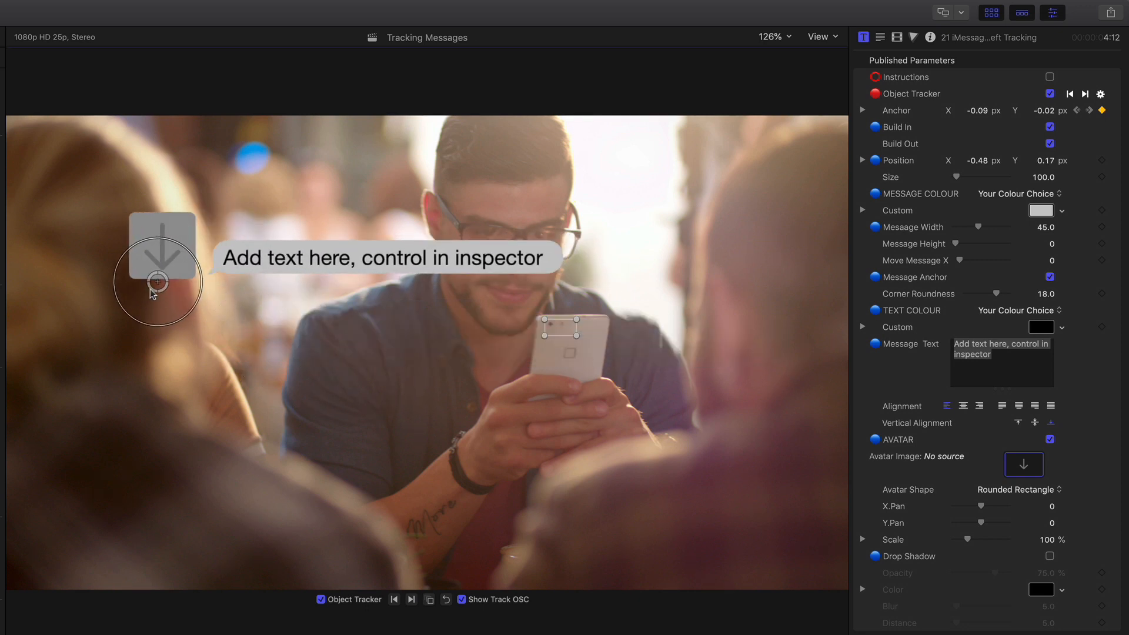
Move the bubble lower on the left and set Message Colour to iMessage Blue.
{"action": "left_click_drag", "start_coordinate": [159, 281], "coordinate": [117, 320]}
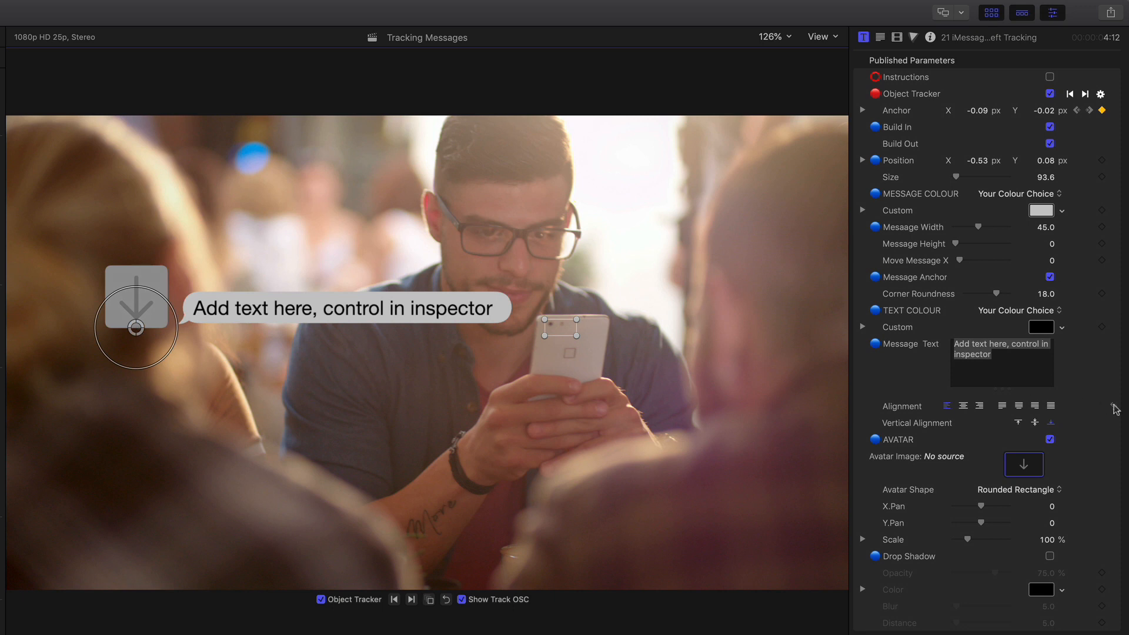
{"action": "left_click", "coordinate": [1049, 439]}
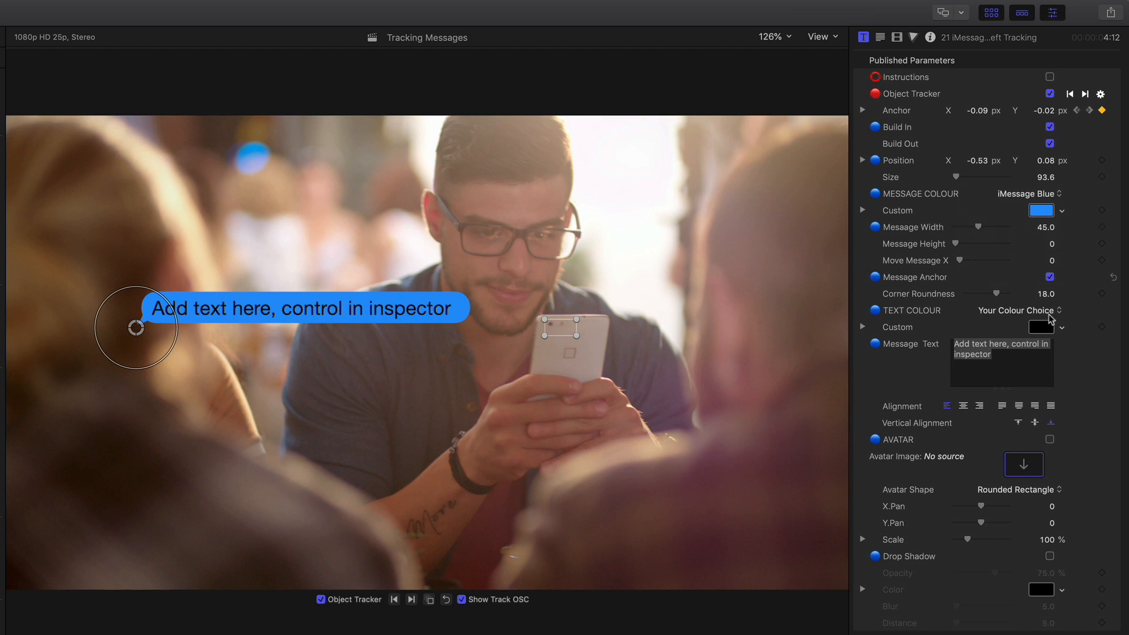
Set the bubble's Text Colour to iMessage White.
{"action": "left_click", "coordinate": [1015, 310]}
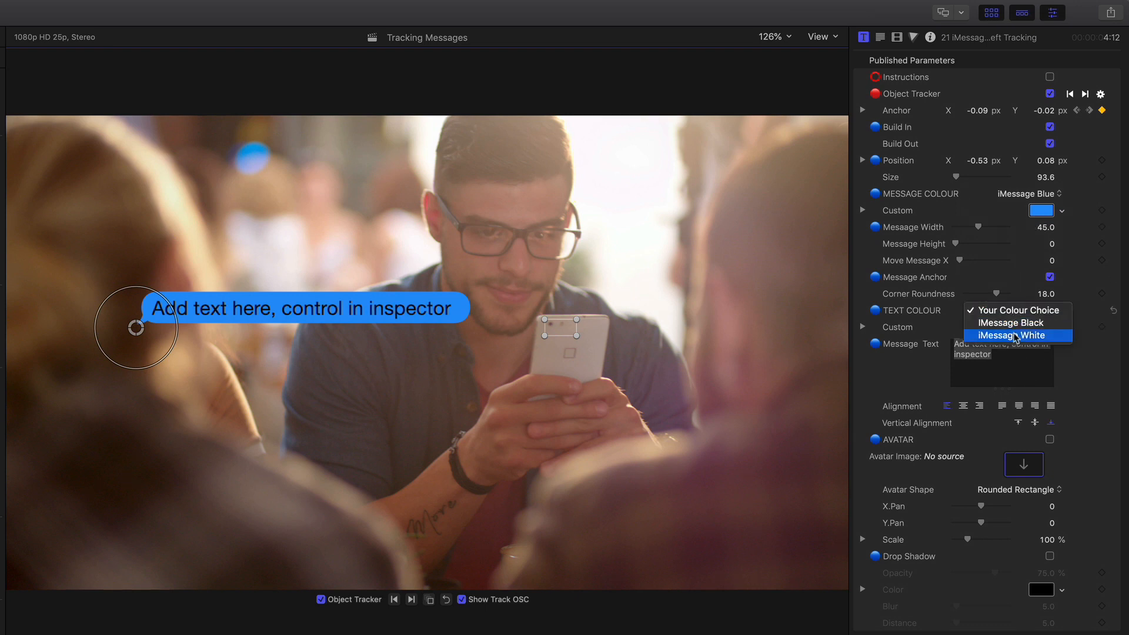
{"action": "left_click", "coordinate": [1009, 335]}
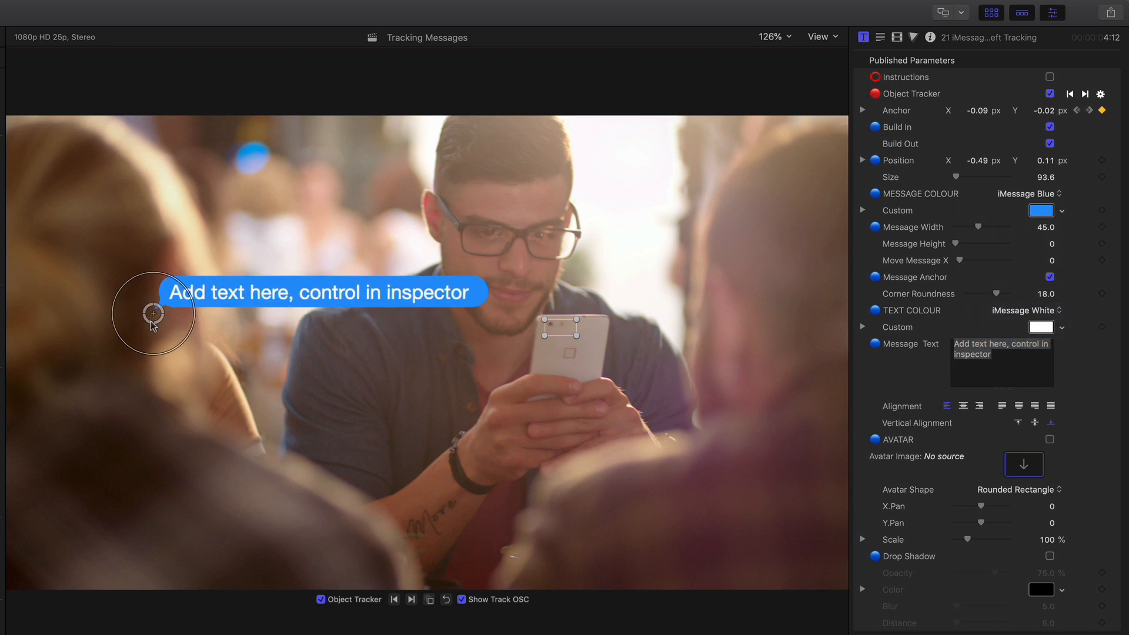